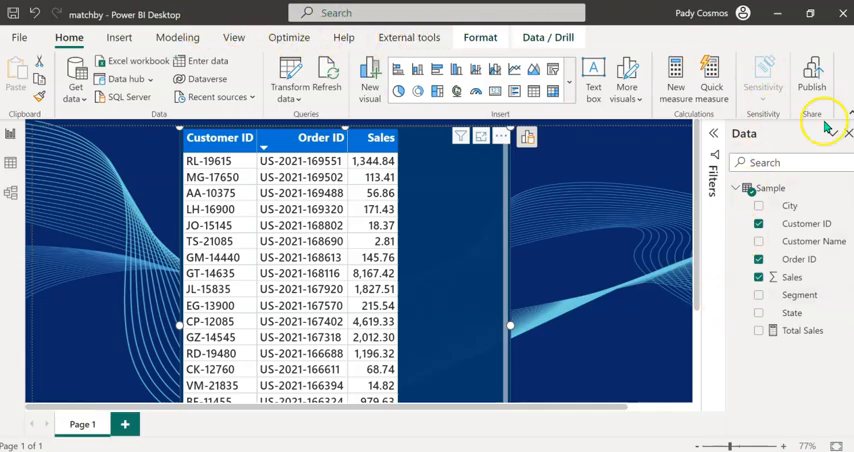
mouse_move(810, 156)
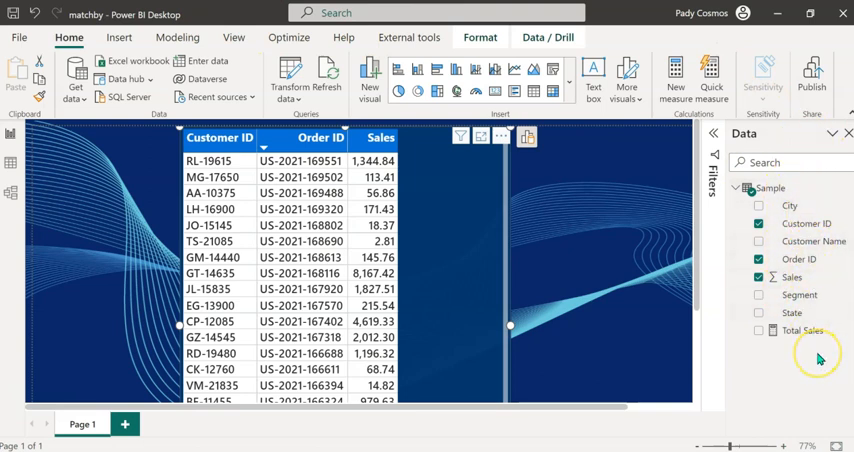
mouse_move(464, 304)
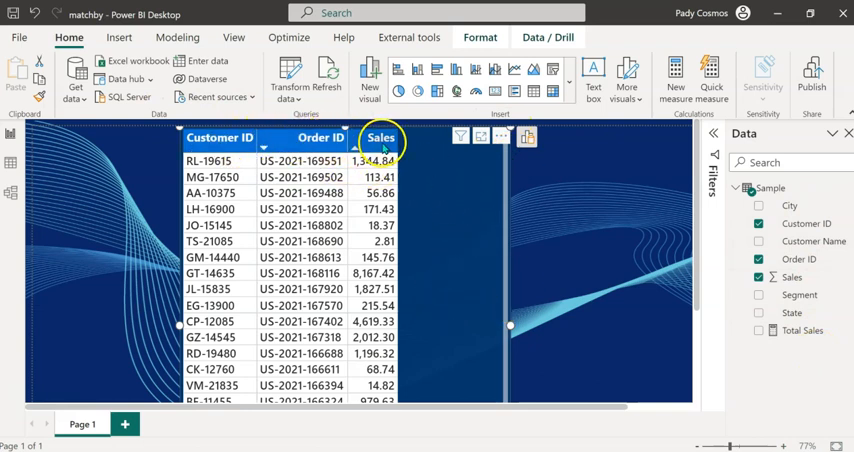
- Sort the table visual by Customer ID, then by Order ID as secondary sort
click(220, 136)
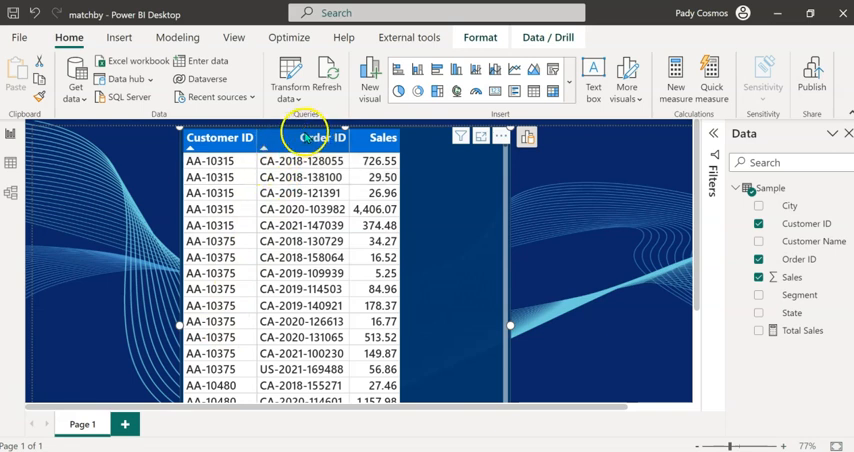
mouse_move(290, 150)
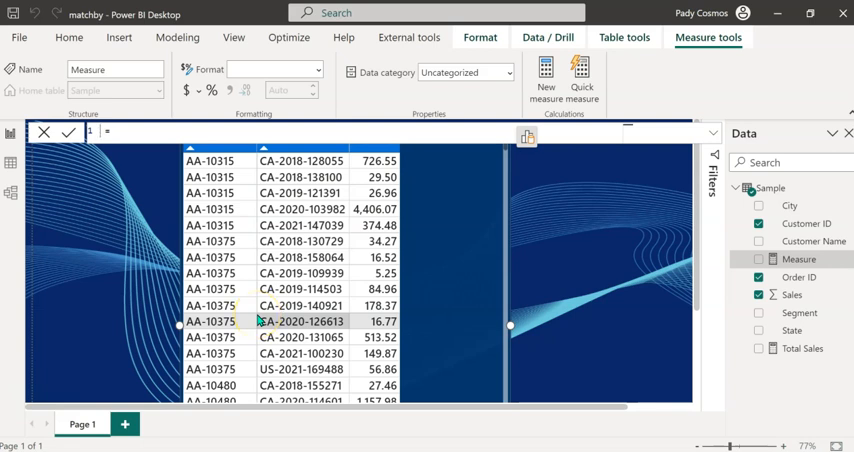
- Name the new measure in the Sample table 'Previous Sales ='
text(Previous Sales =)
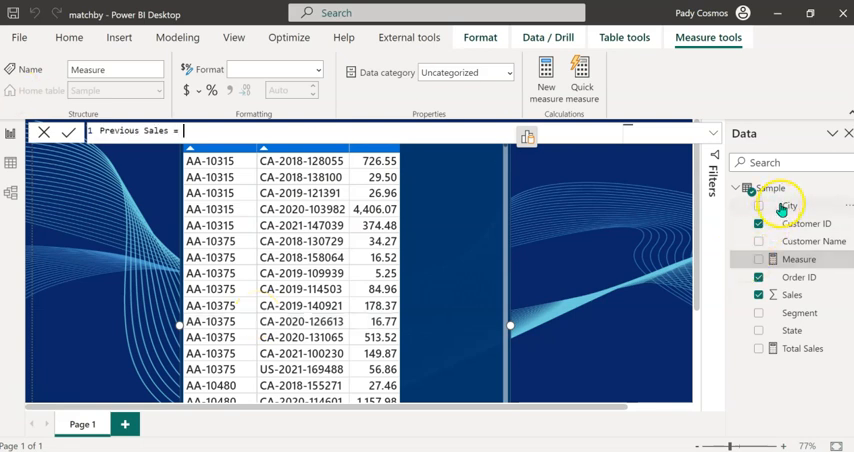
mouse_move(818, 330)
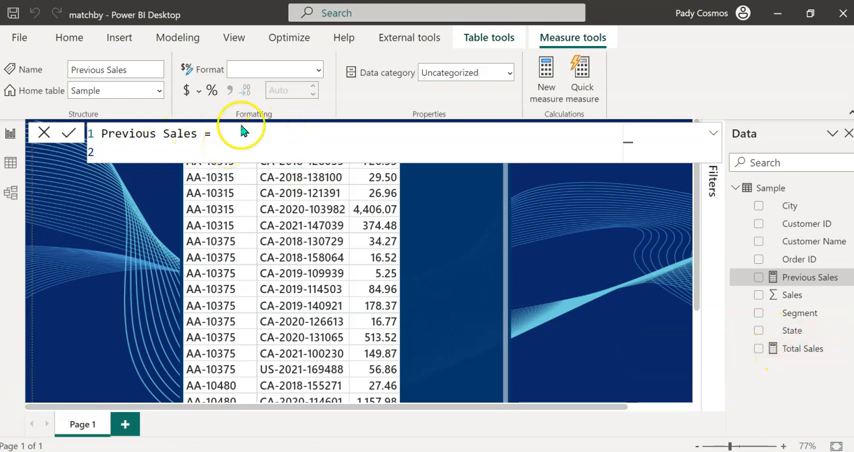
- Begin the formula with CALCULATE([Total Sales], and start an OFFSET call
text(CALCULATE([Total Sales],)
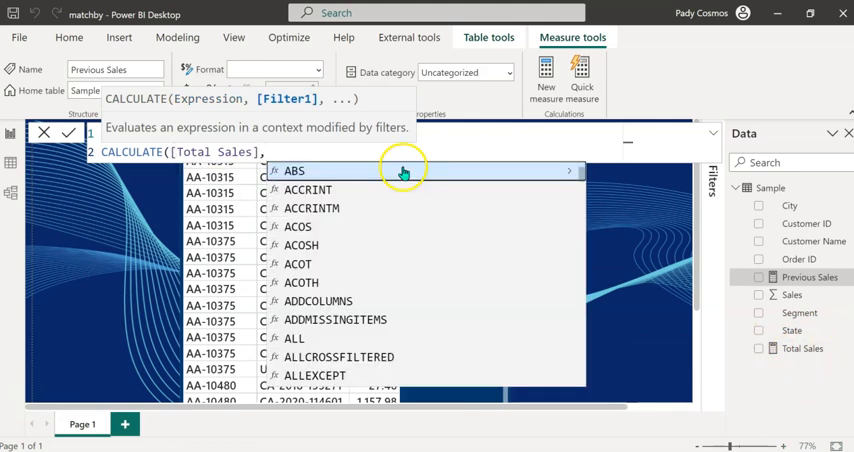
mouse_move(328, 116)
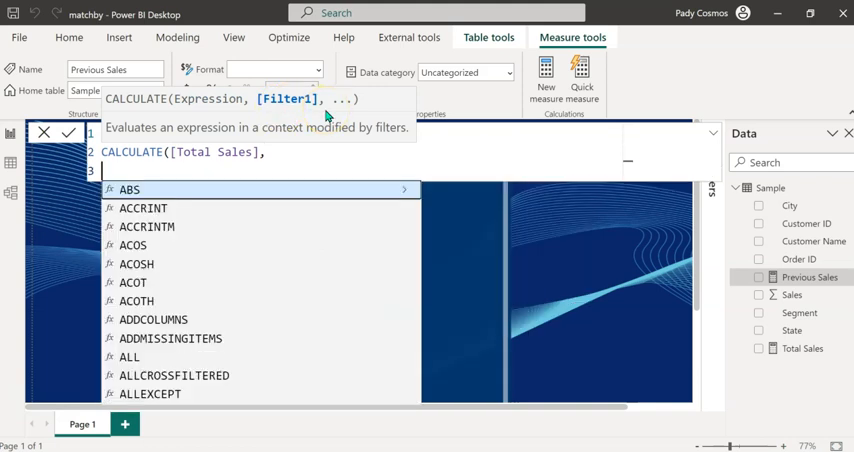
mouse_move(250, 104)
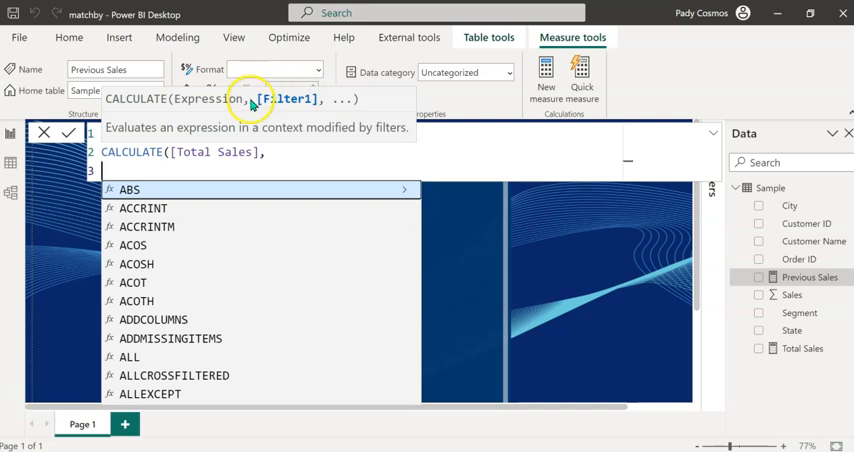
mouse_move(428, 160)
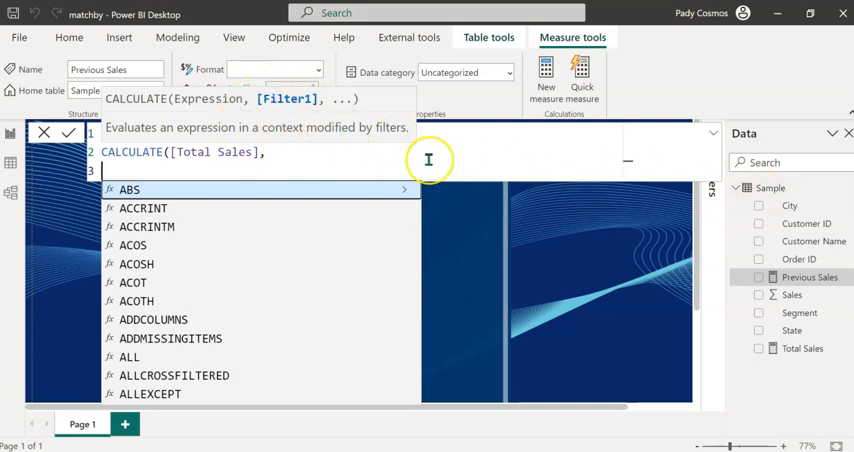
text(OFFSET()
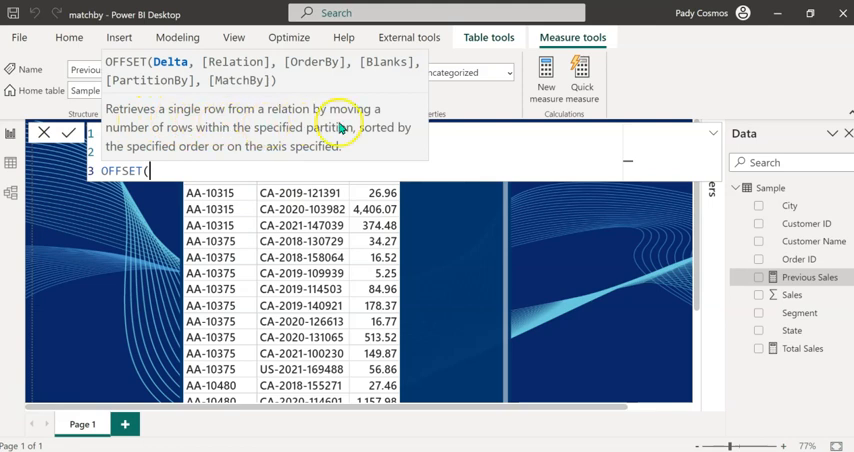
mouse_move(228, 144)
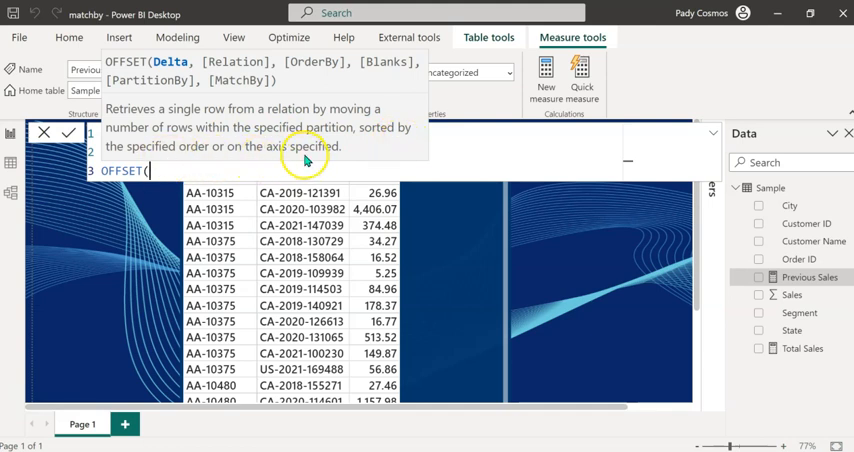
mouse_move(176, 62)
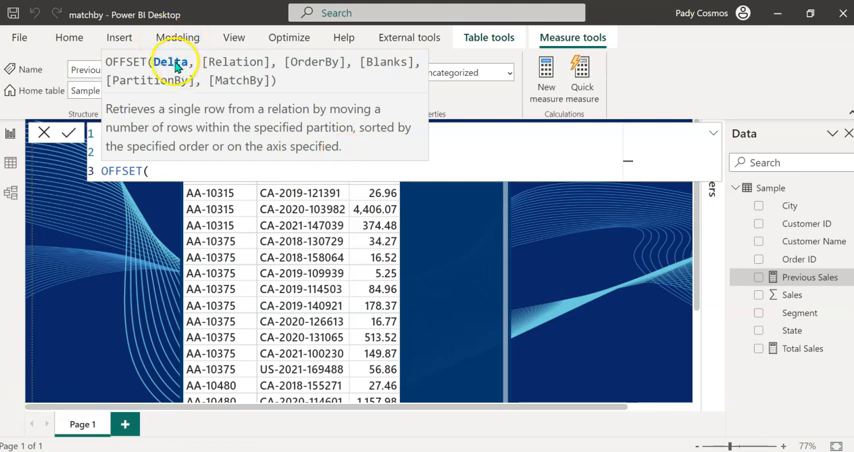
mouse_move(218, 152)
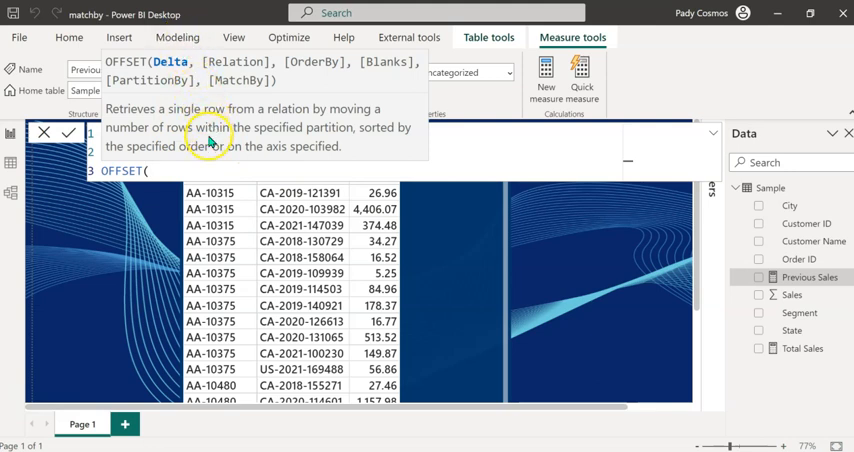
- Give OFFSET a delta of -1 and begin its relation with ALLSELECTED(
text(()
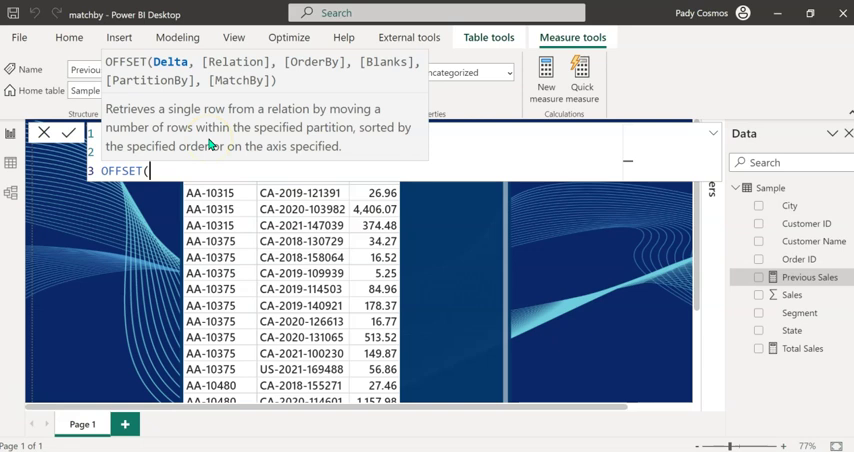
text((-1,)
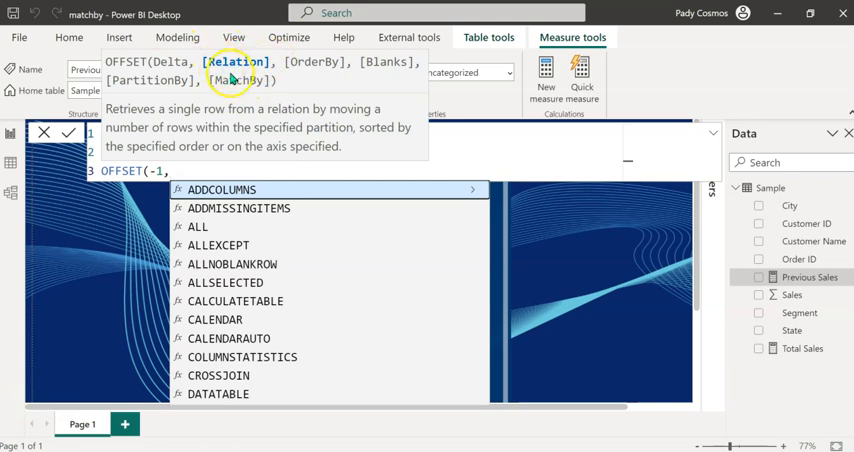
text(,)
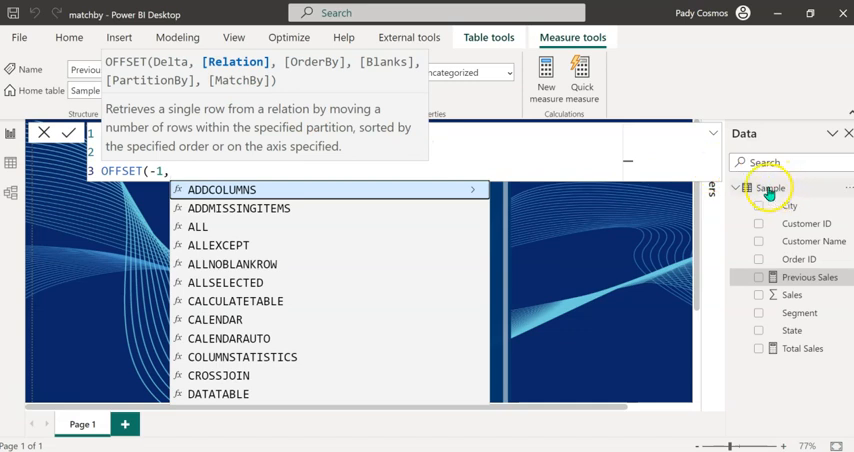
mouse_move(800, 278)
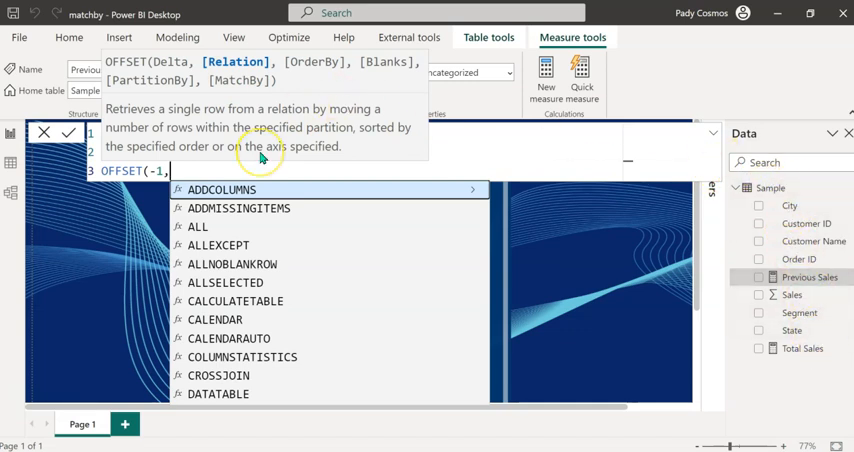
mouse_move(260, 156)
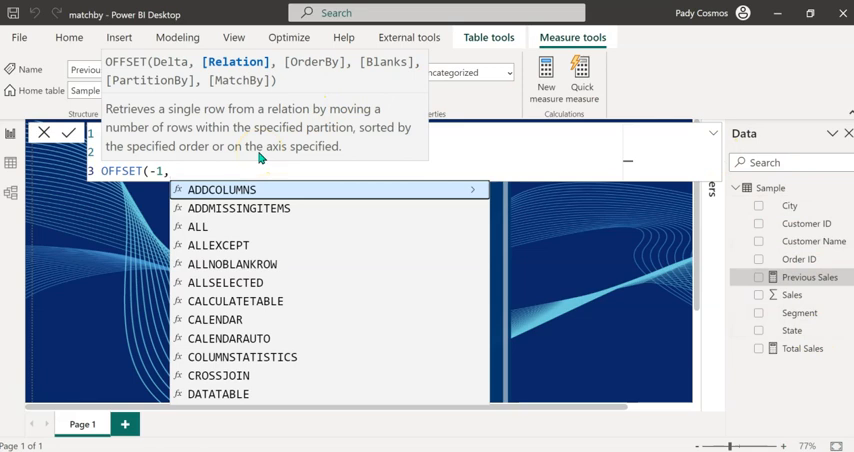
text(ALLSELECTED('Sample'[Customer ID],'Sample'[Order ID],'Sample'[Sales]),)
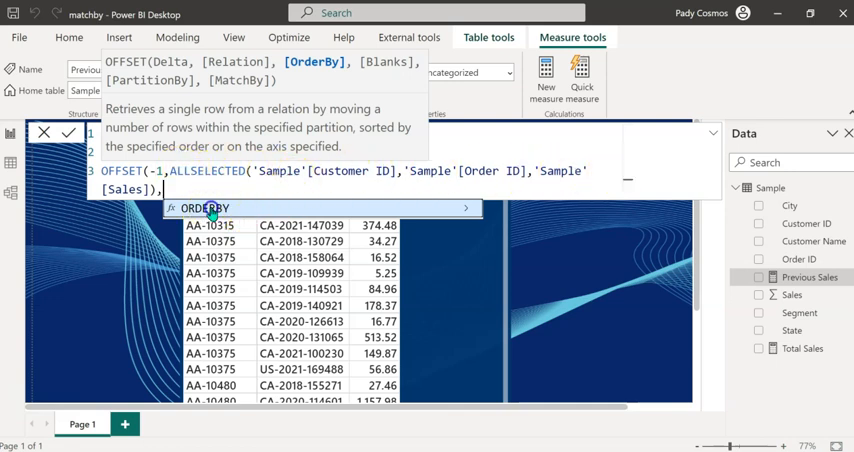
- Add ORDERBY with Customer ID ascending then Order ID ascending to the OFFSET call
click(204, 208)
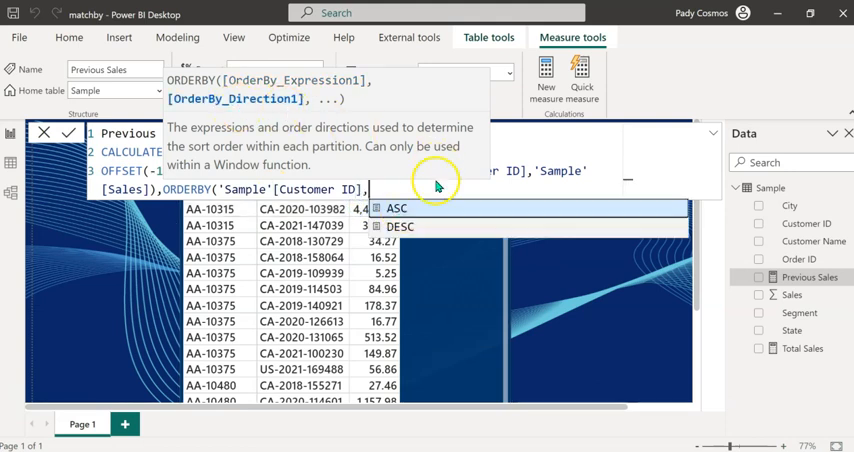
click(396, 208)
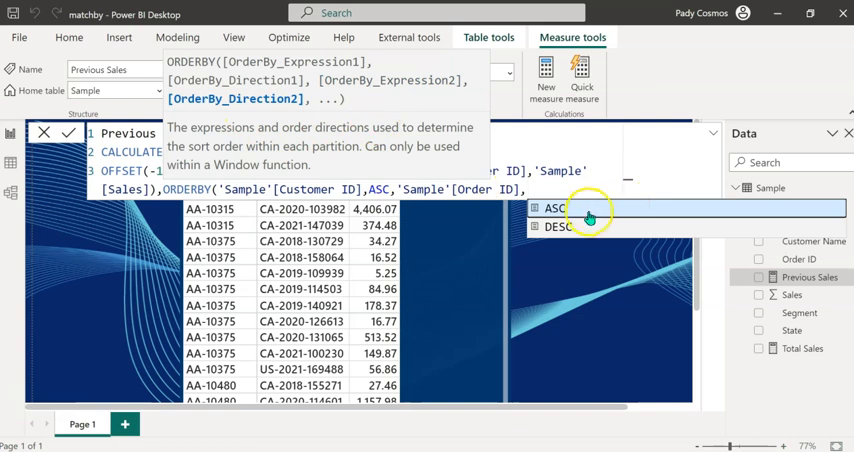
click(556, 208)
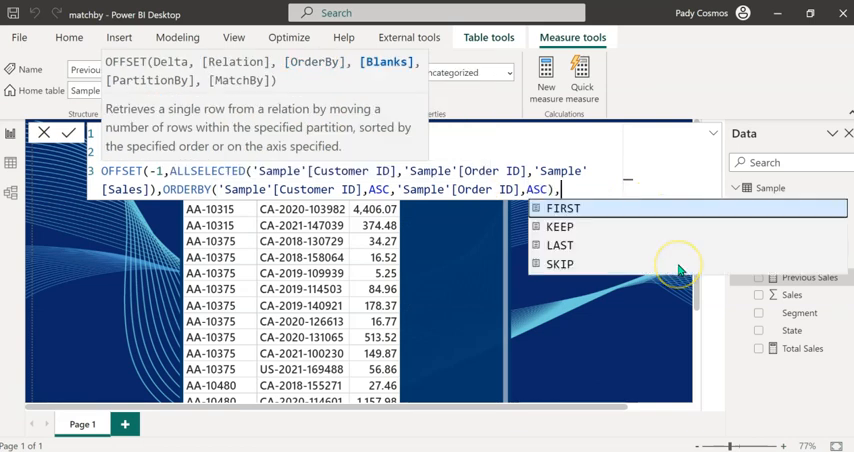
mouse_move(398, 76)
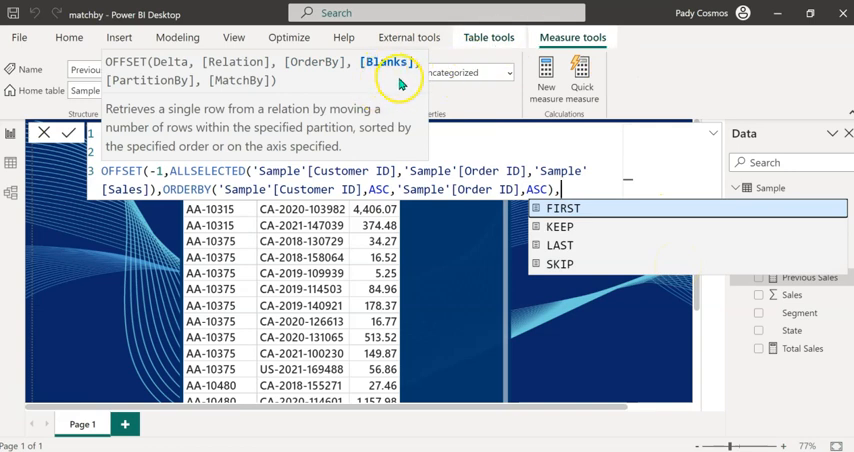
mouse_move(564, 232)
text(KEEP,)
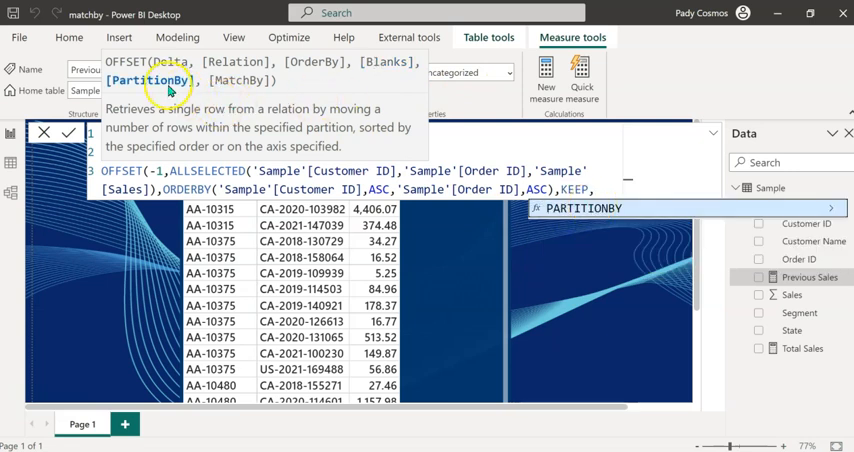
- Add PARTITIONBY('Sample'[Customer ID]) to OFFSET, with KEEP blanks and MATCHBY, and commit
click(584, 208)
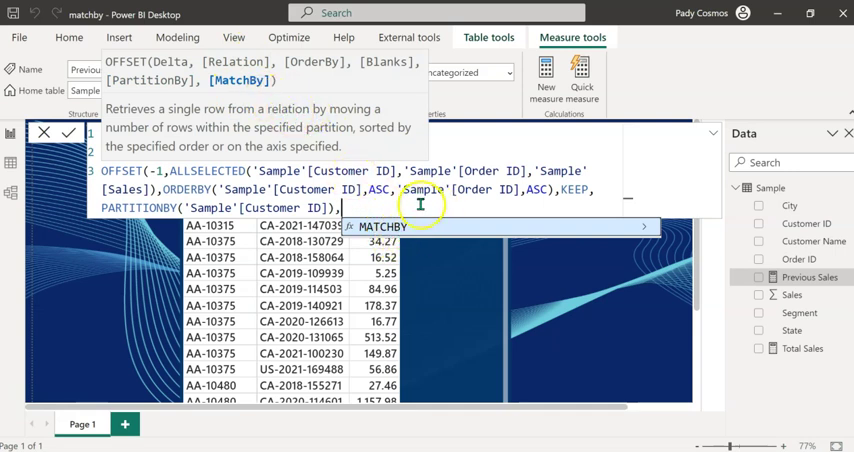
mouse_move(416, 186)
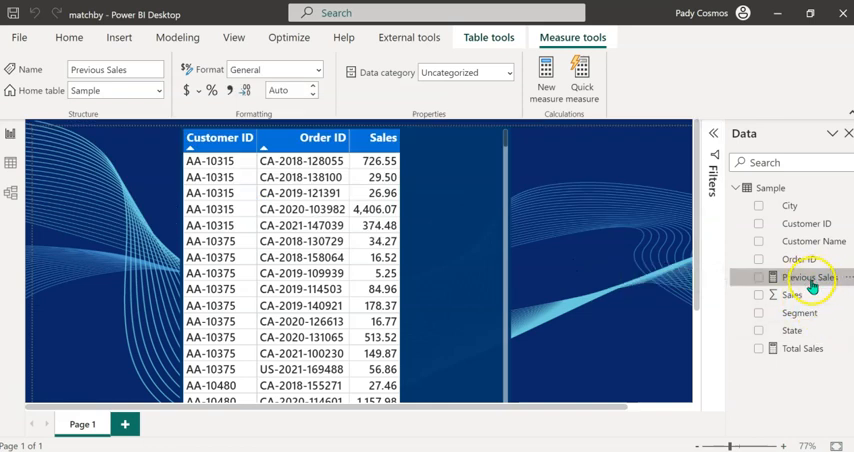
mouse_move(628, 332)
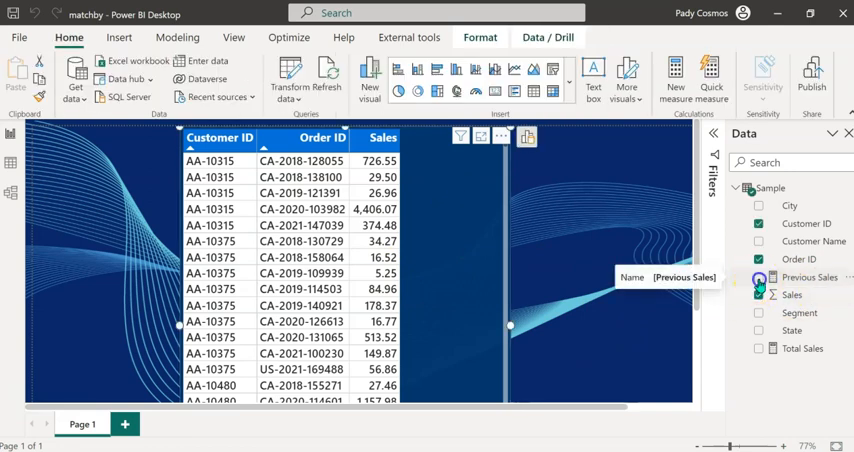
- Add the Previous Sales measure to the table visual as a new column
click(760, 276)
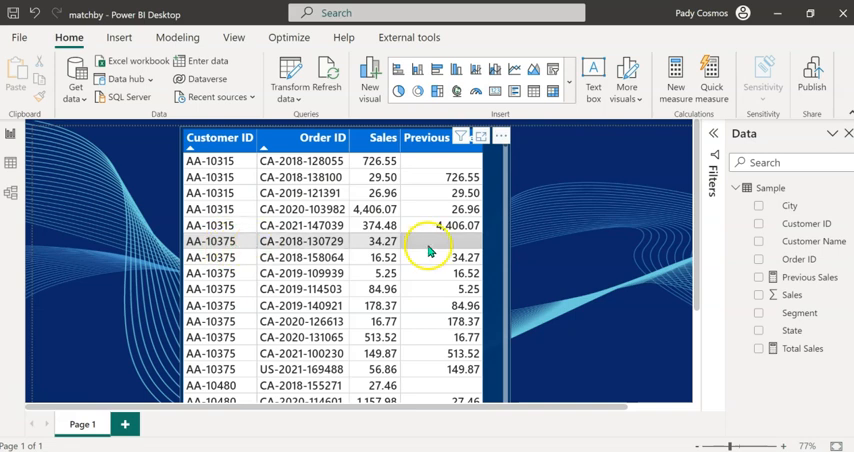
mouse_move(454, 248)
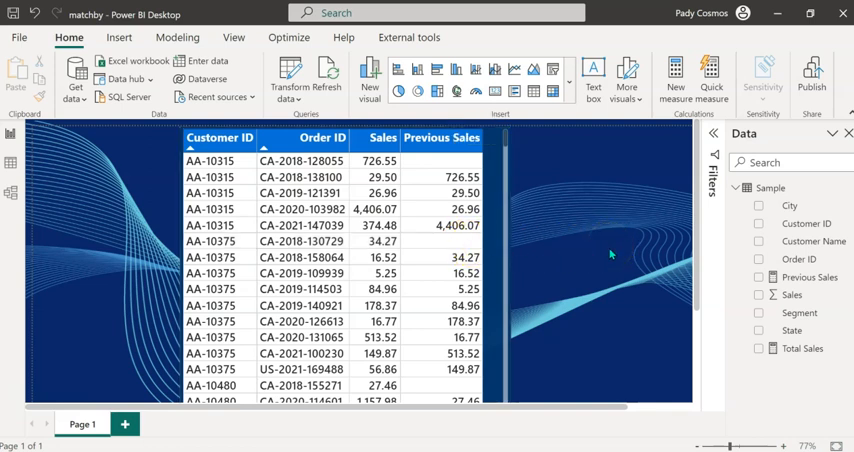
mouse_move(428, 112)
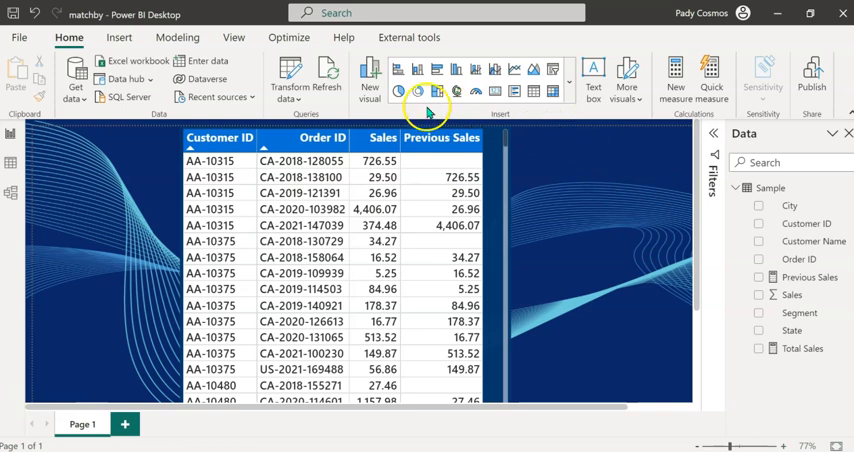